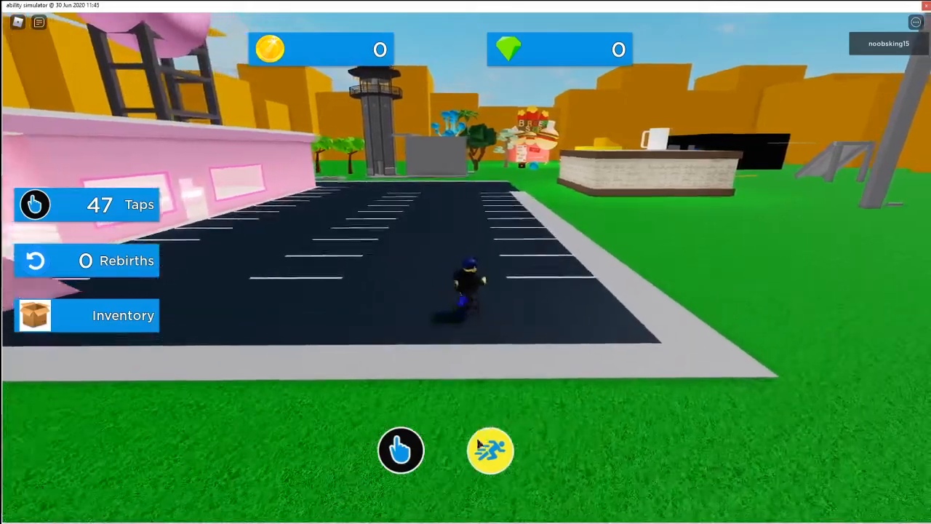
- Trigger the yellow speed-boost button and run the faster character around the parking lot
click(491, 449)
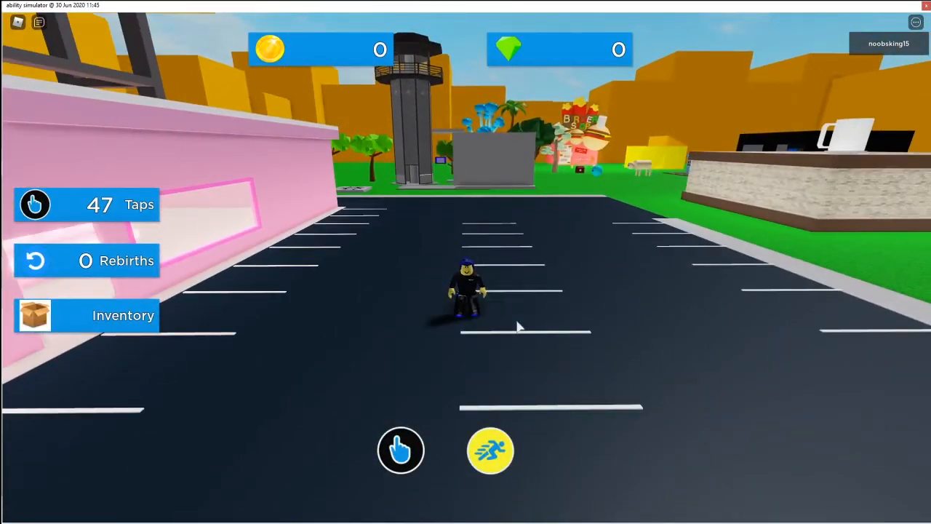
click(491, 449)
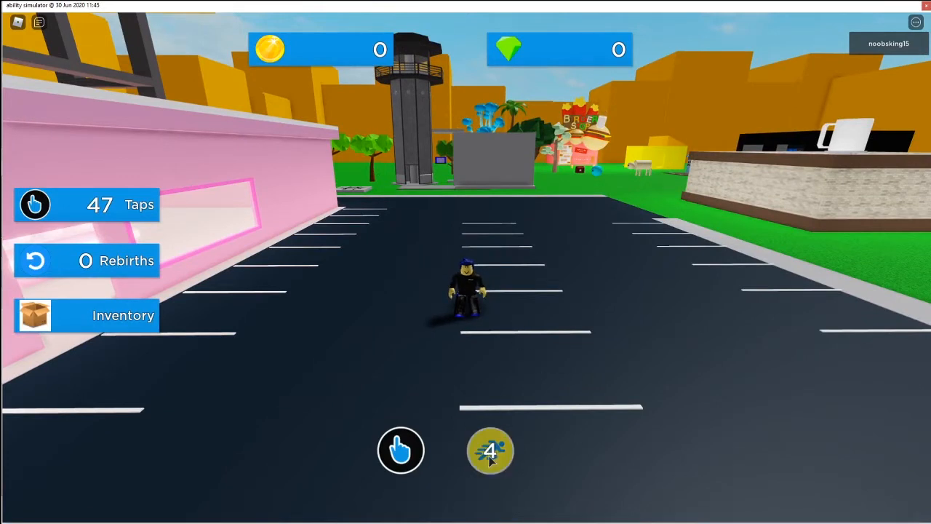
click(490, 451)
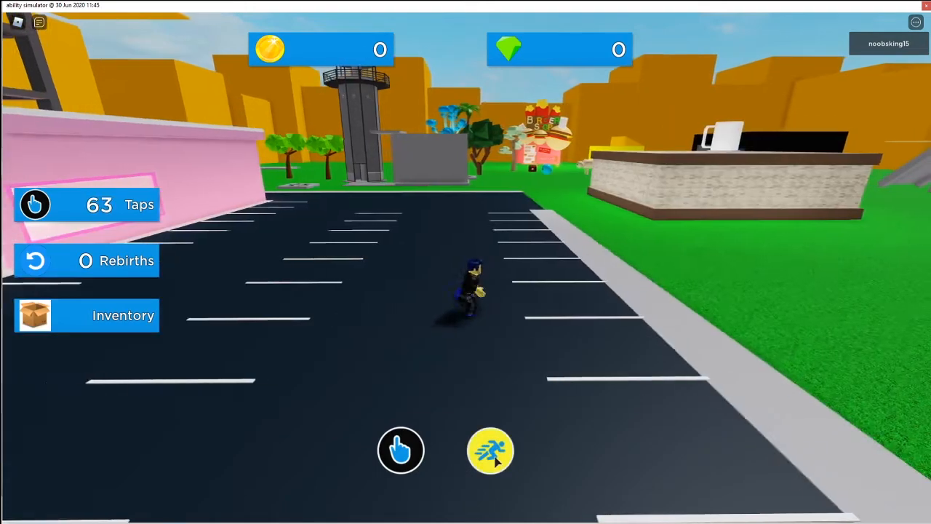
click(490, 450)
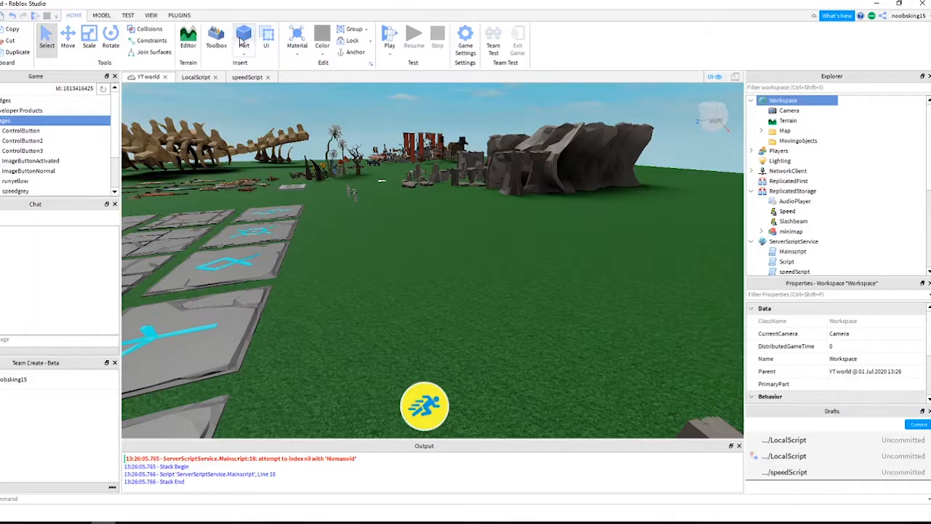
mouse_move(245, 36)
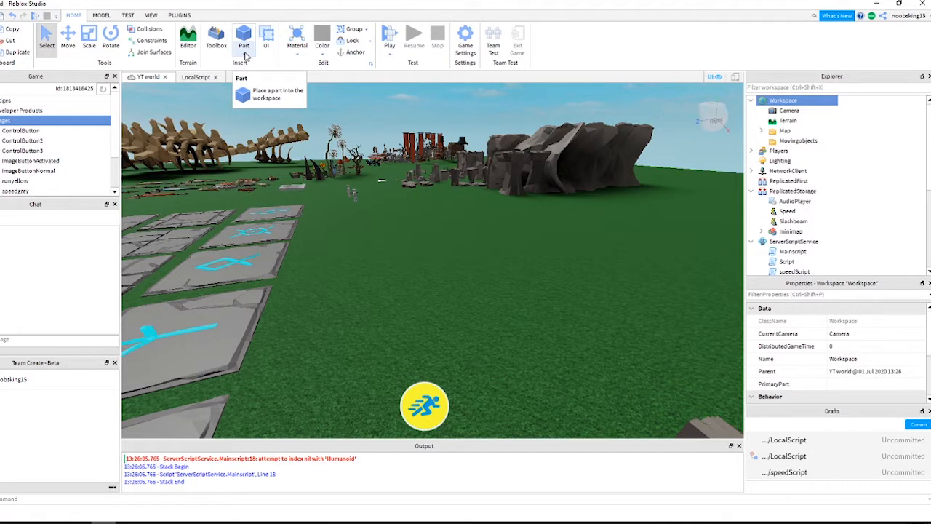
- Insert a Cylinder part, adjust its Size, and begin renaming it to circle
click(244, 35)
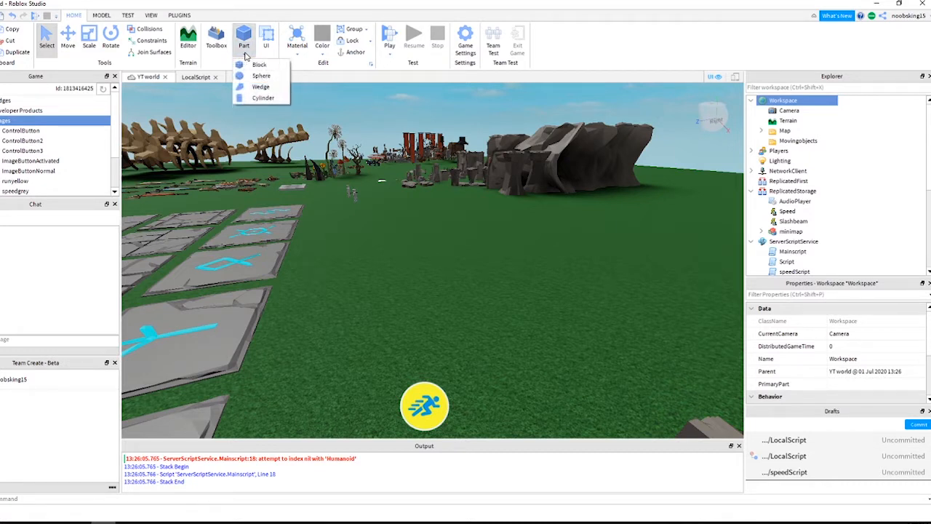
click(259, 65)
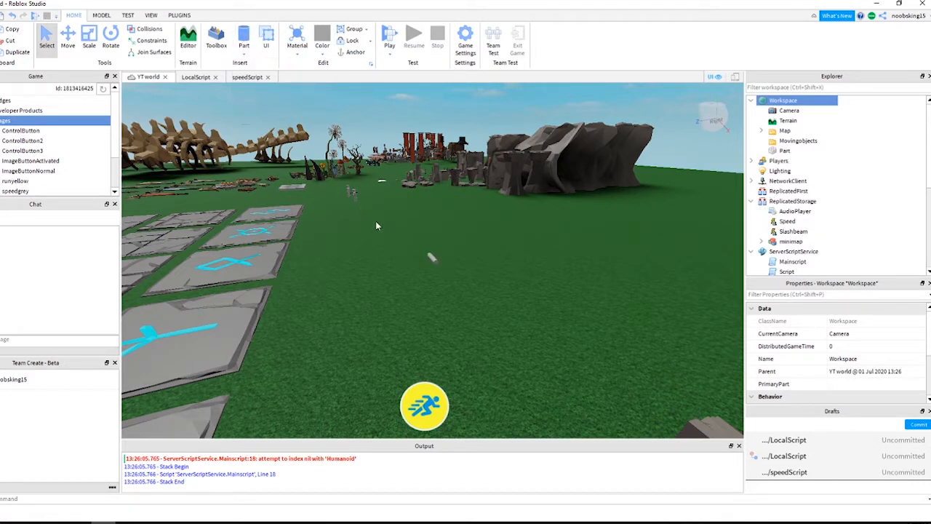
click(786, 150)
text(4.5, 4.5, 4.5)
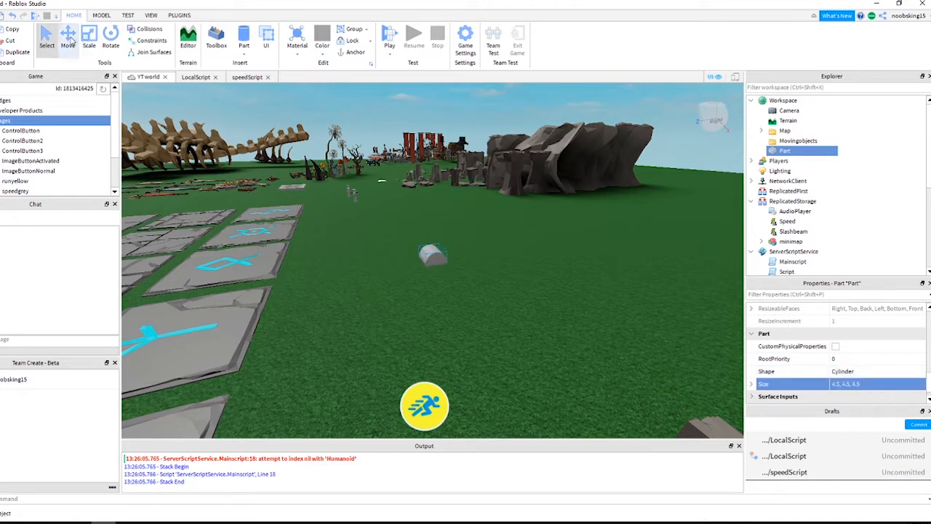
click(433, 254)
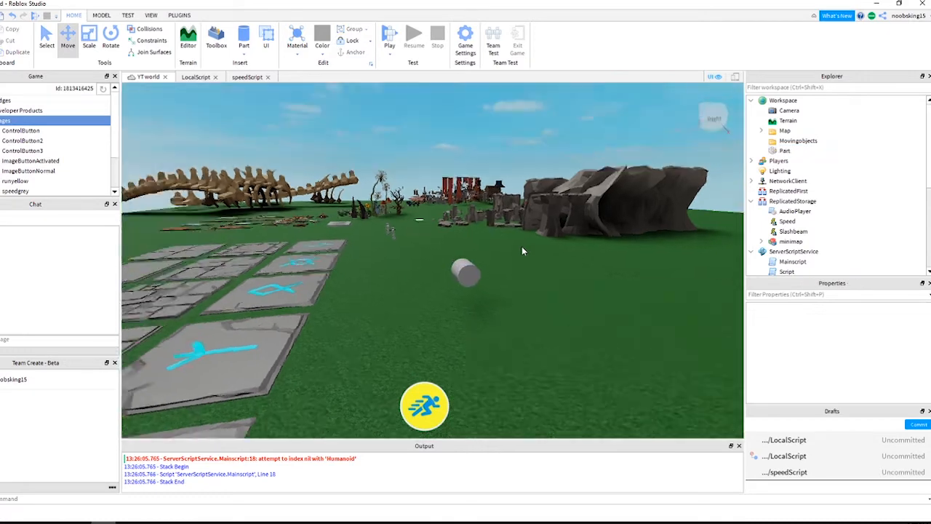
click(786, 150)
text(circle)
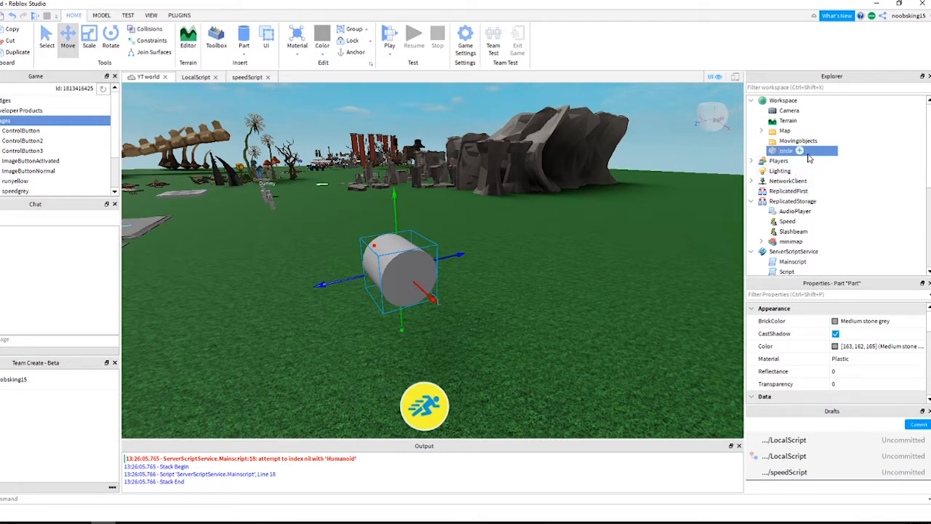
- Duplicate circle, rename the copy circleinner and start entering Size 3,3,3
right_click(788, 150)
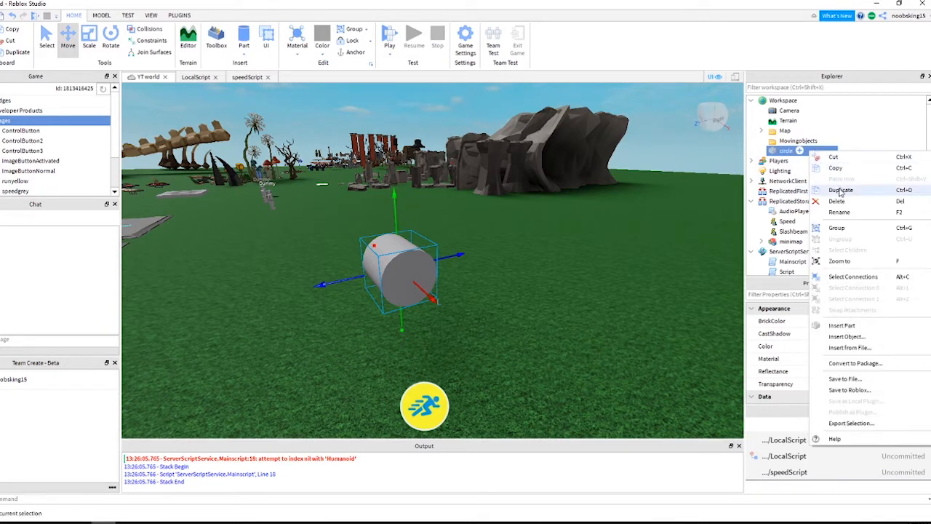
click(841, 189)
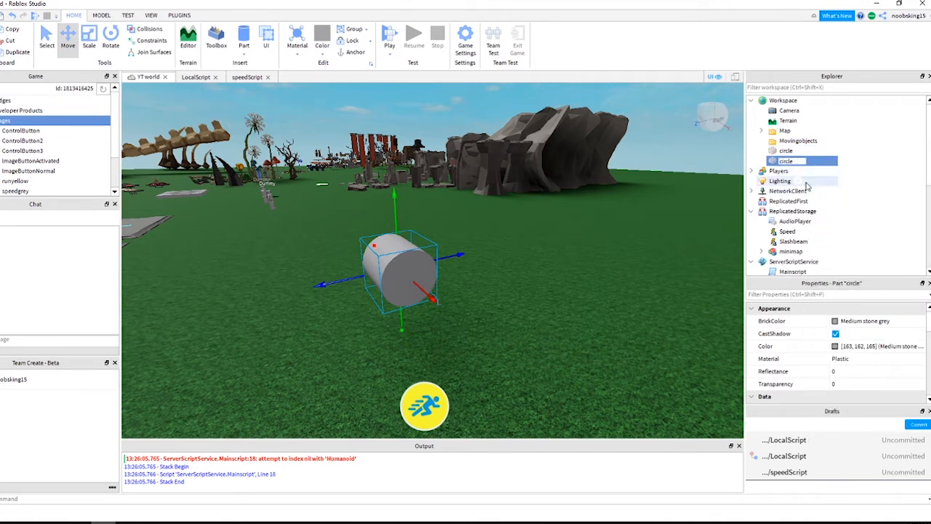
double_click(785, 160)
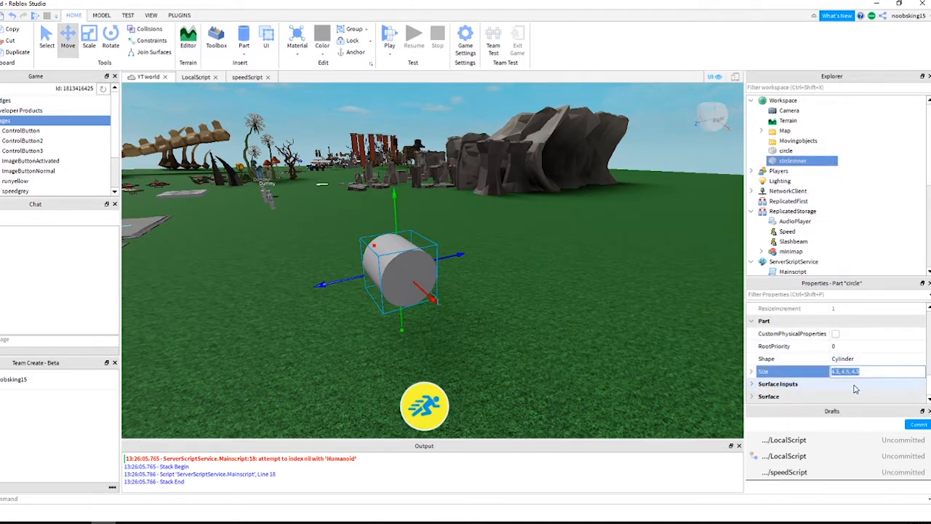
text(3,3,3)
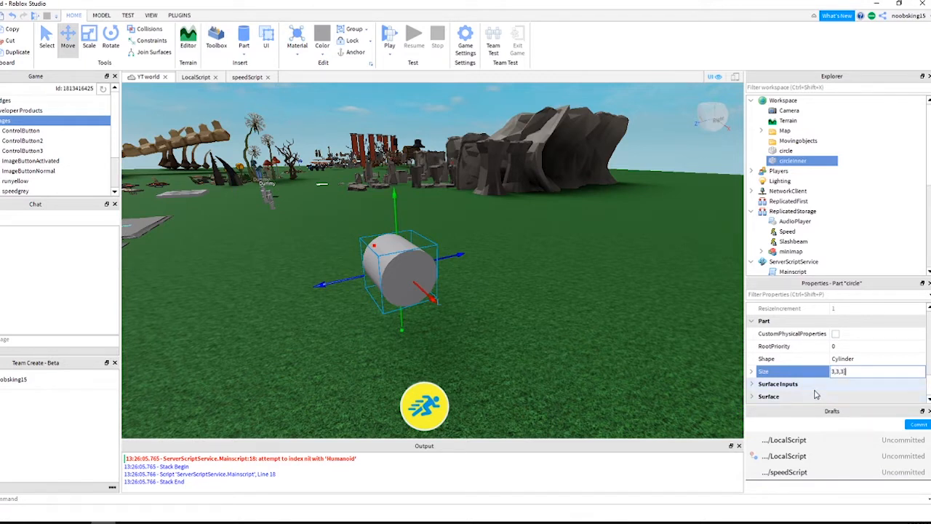
- From the Model tools, shrink circleinner and Negate it into a red negative part
click(102, 15)
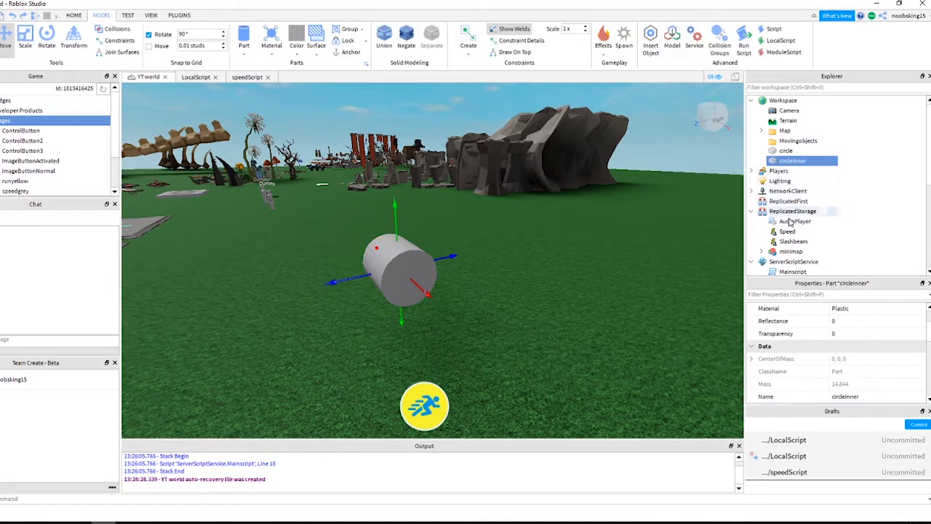
click(835, 346)
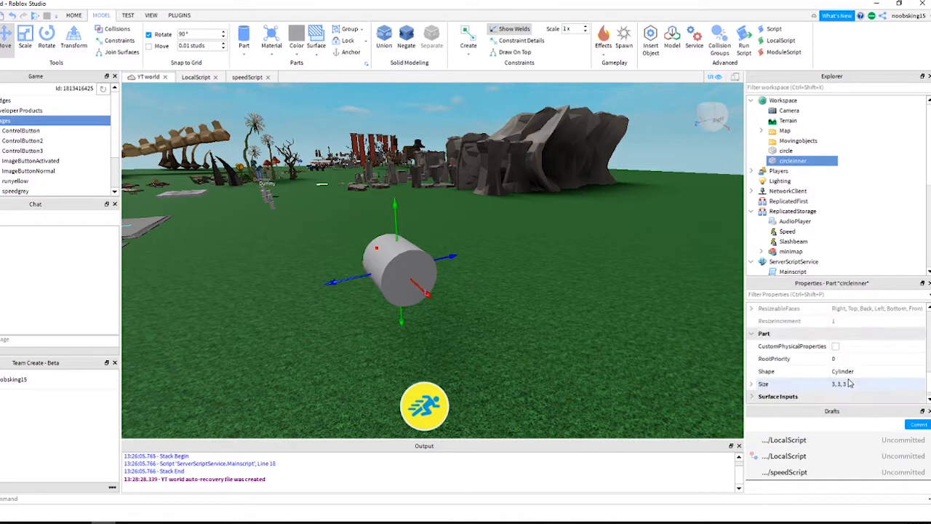
click(858, 384)
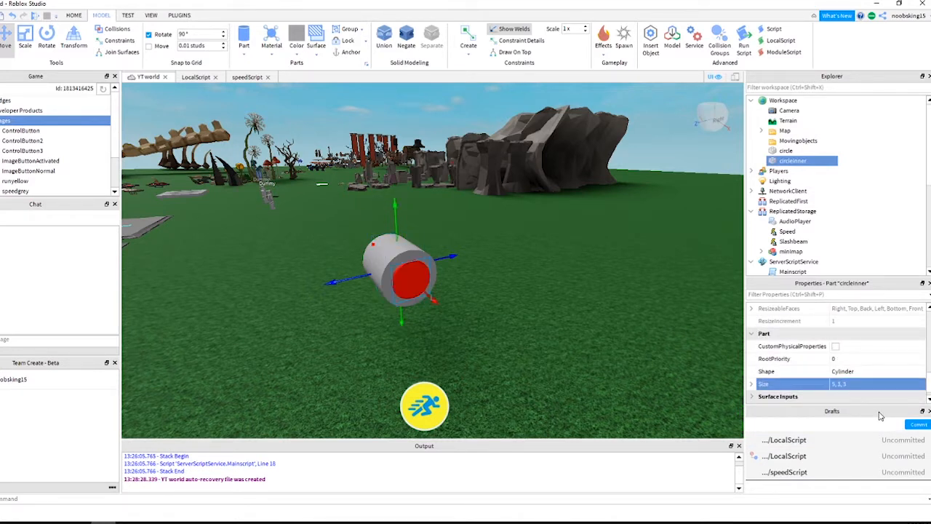
mouse_move(634, 326)
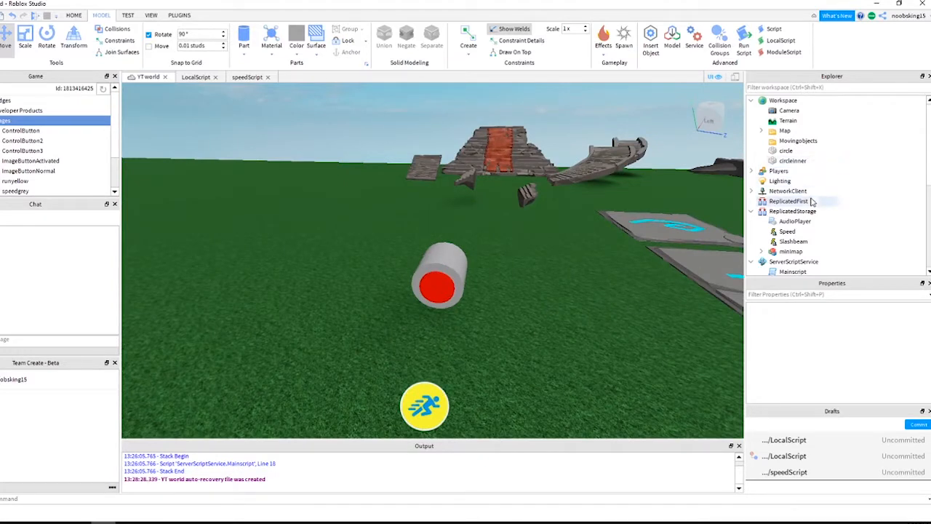
- Select circle and NegativePart together and Union them into a grey ring
click(785, 150)
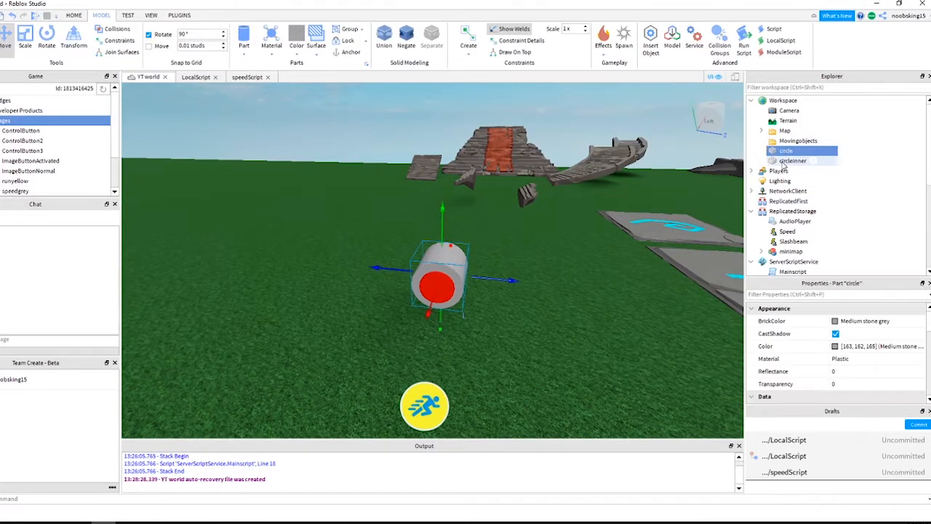
click(793, 160)
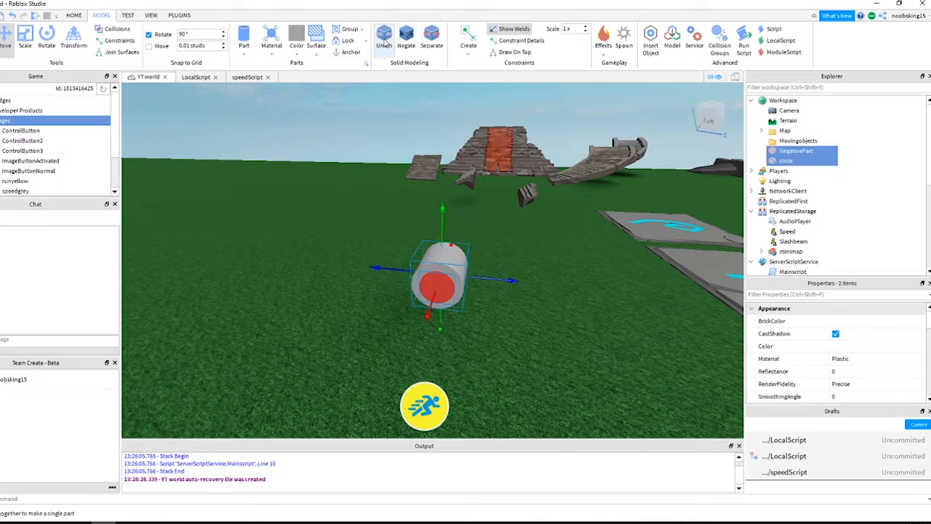
click(384, 37)
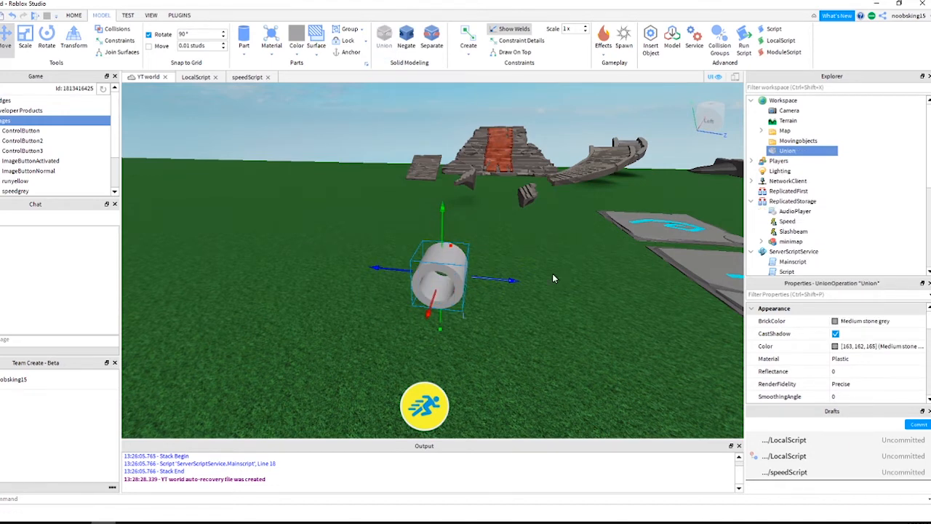
mouse_move(571, 284)
text(circle)
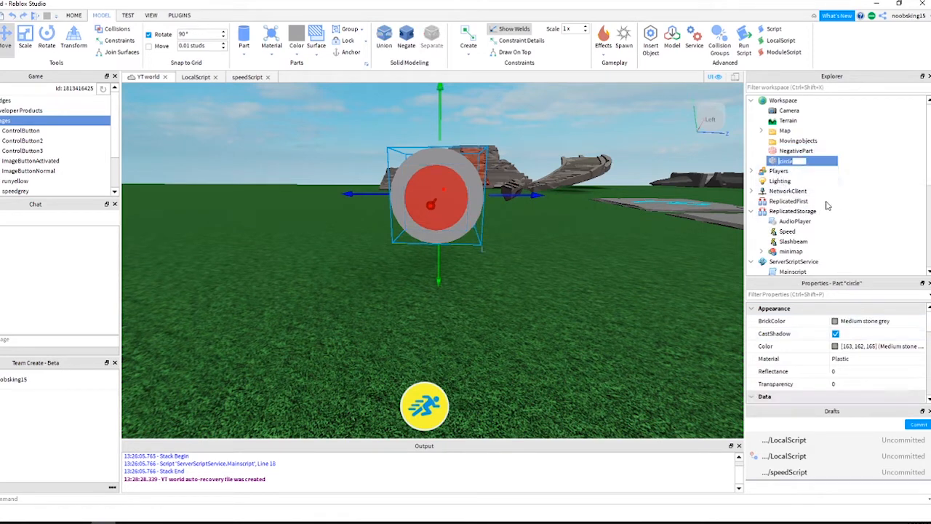
- Make the thin circle disc Really blue with Neon material
scroll(down, 3)
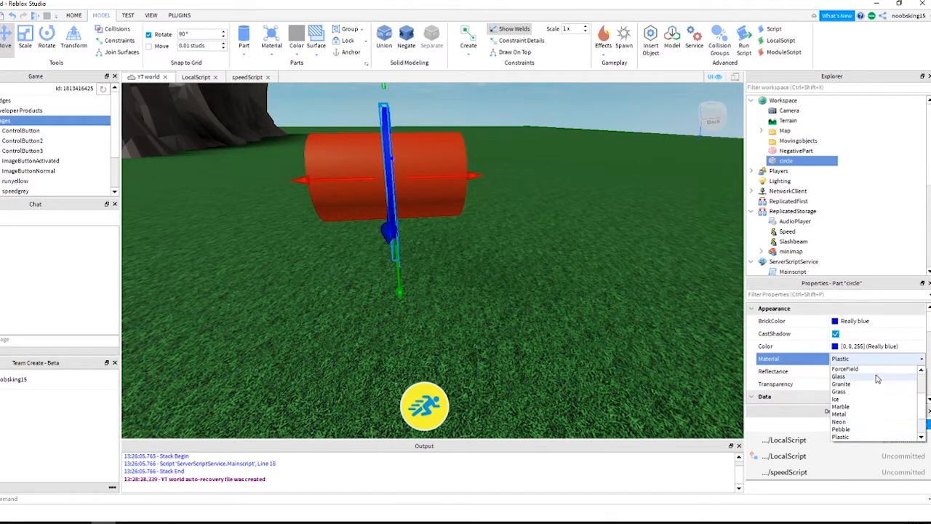
click(839, 422)
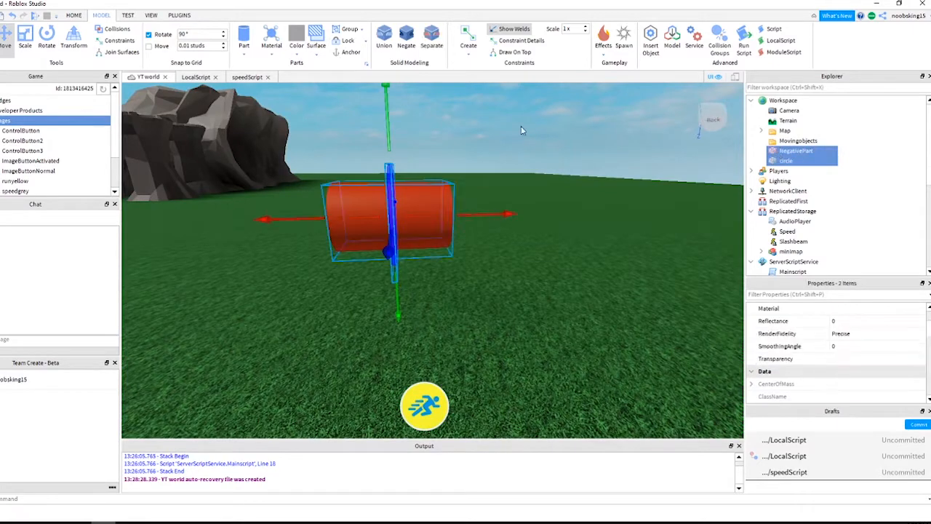
- Union the pieces into a ring named speedcircle and move it into ServerStorage
click(384, 34)
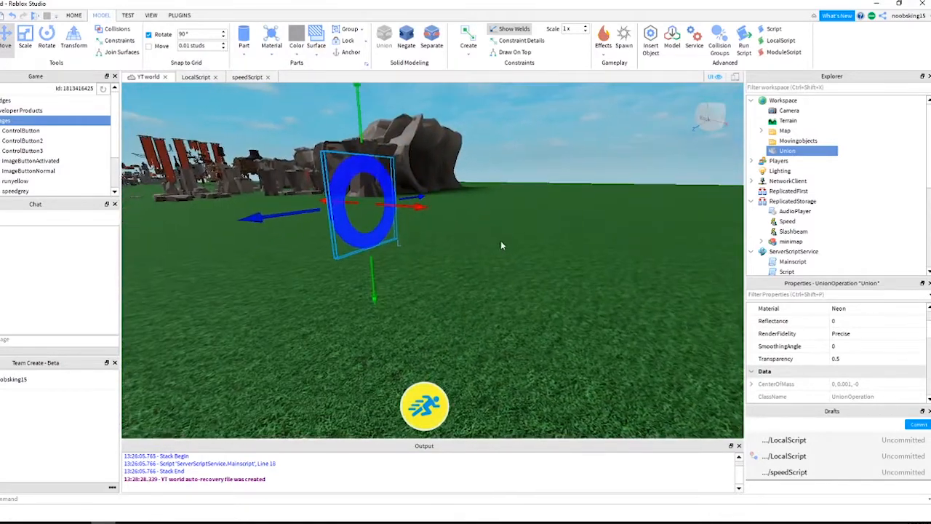
double_click(787, 150)
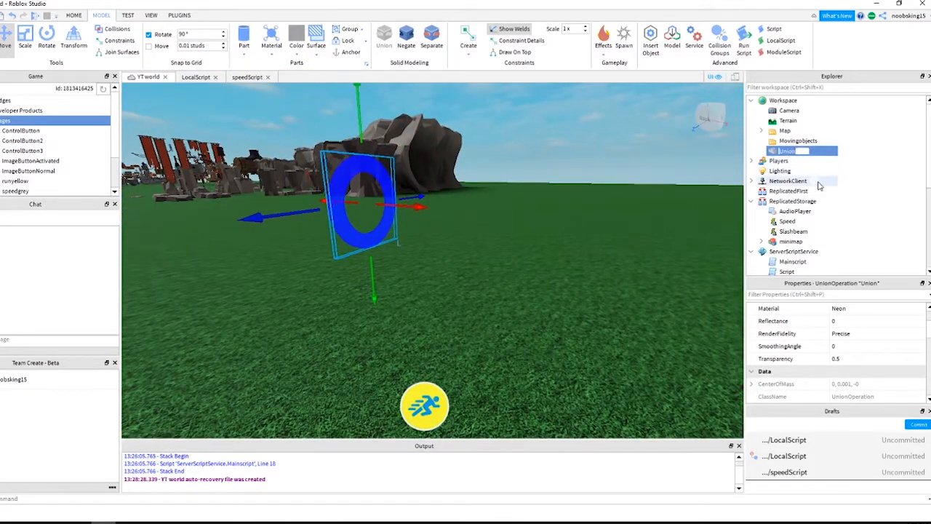
text(speedcircle)
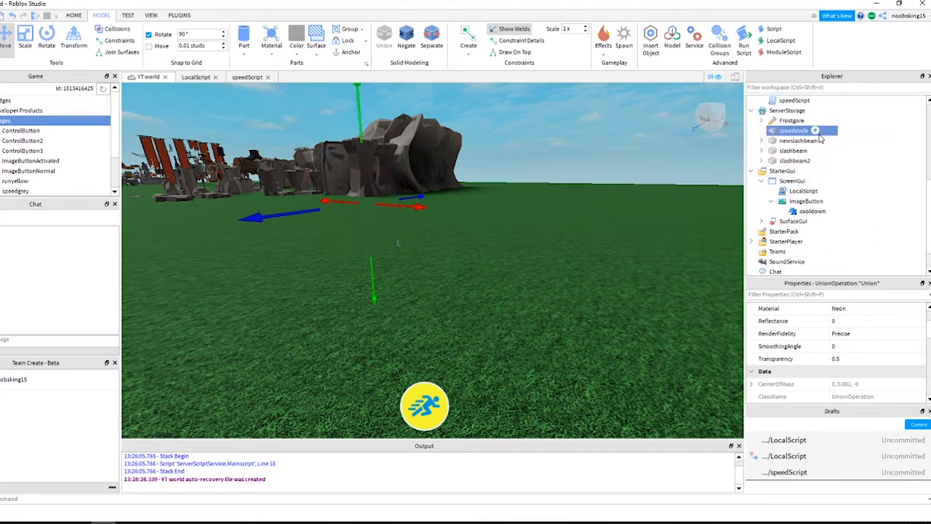
click(788, 111)
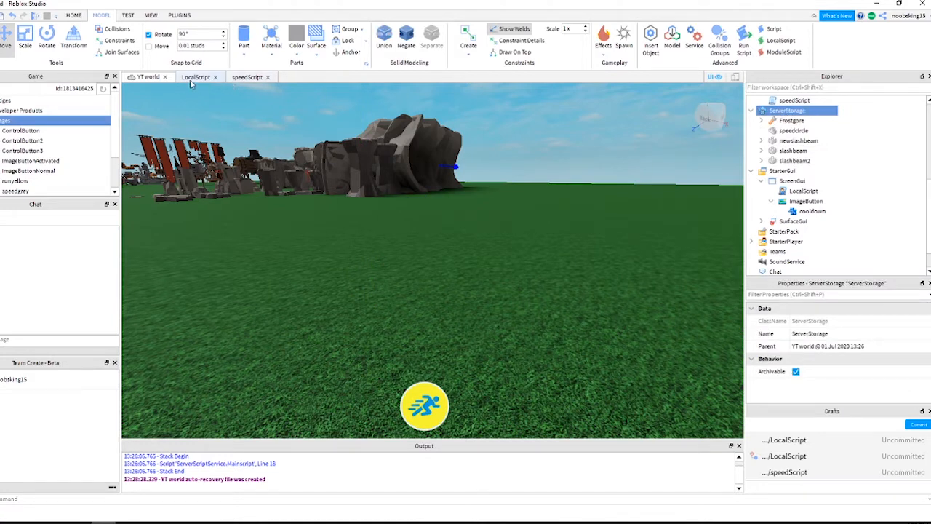
- Bring up speedScript showing the step-by-step WalkSpeed boost code
click(247, 75)
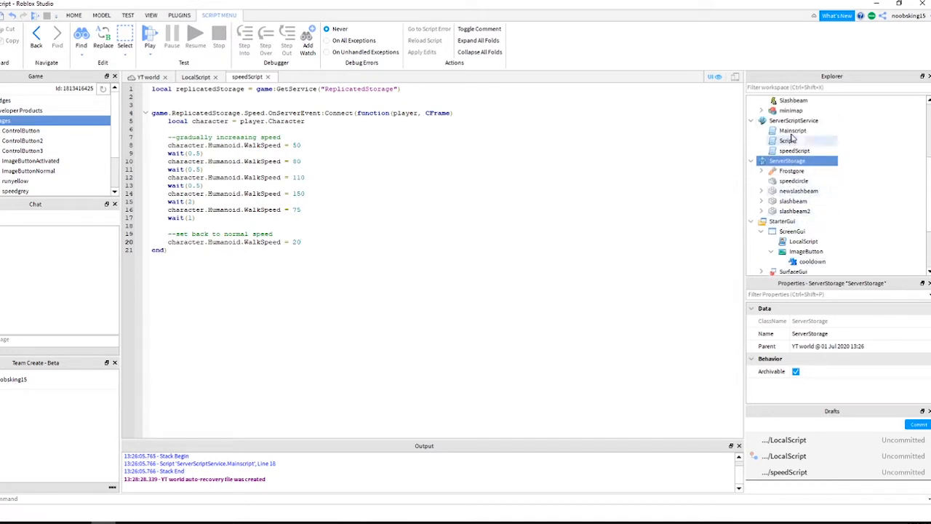
- Add code fetching speedcircle from ServerStorage and a local HRP = character:WaitForChild line for HumanoidRootPart
click(794, 150)
text(local speedcircle = game:)
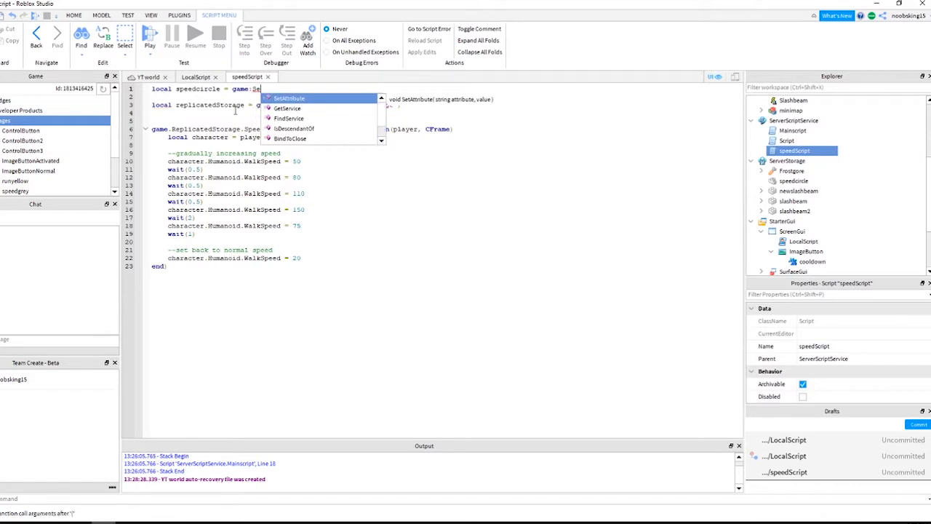
text(ServerStorage:WaitForChild ("speedcircle)
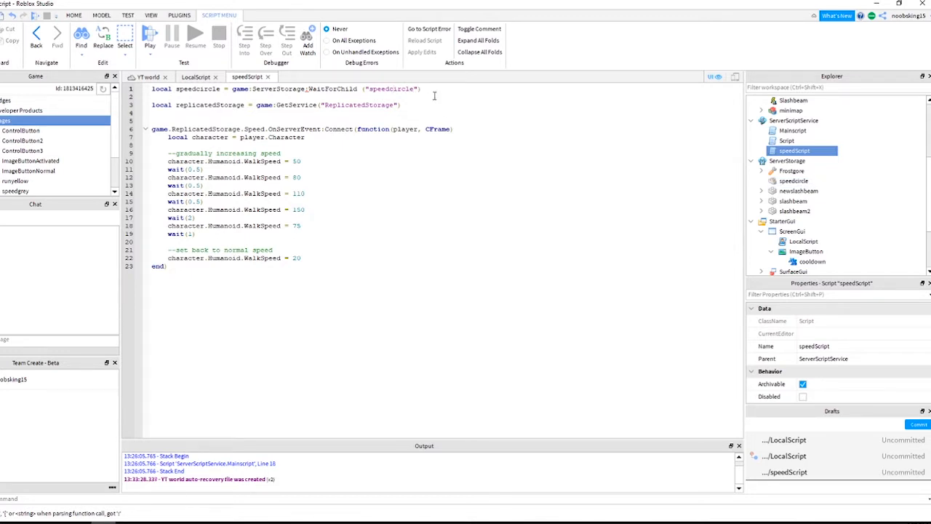
text(local HRP = character:WaitForChild("HumanoidRootPart)
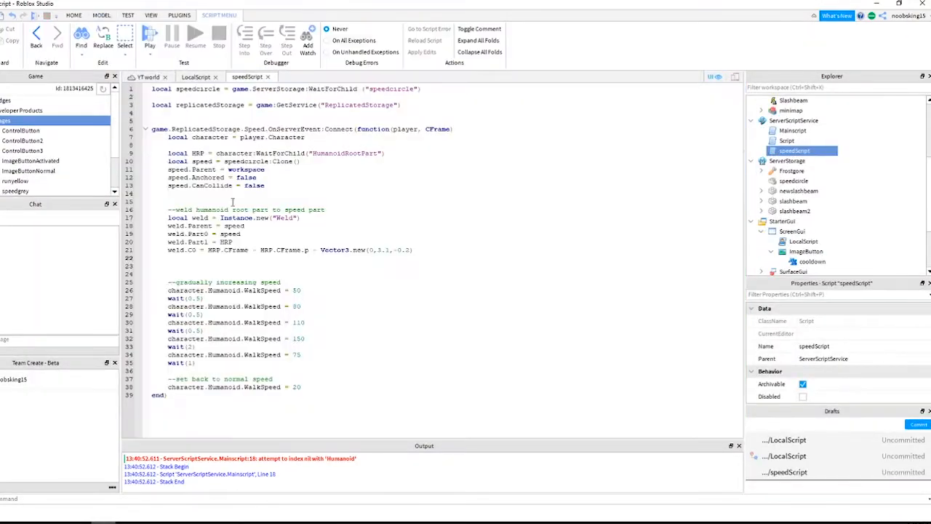
- Add speed.Orientation = Vector3.new(0,0,90), test play it, then stop and return to the script
text(speed.Orientation = Vector3)
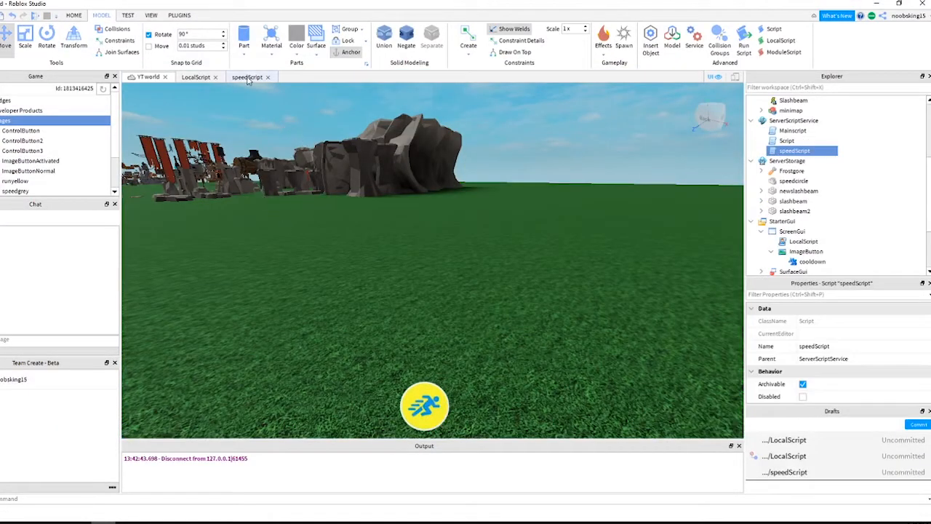
click(247, 76)
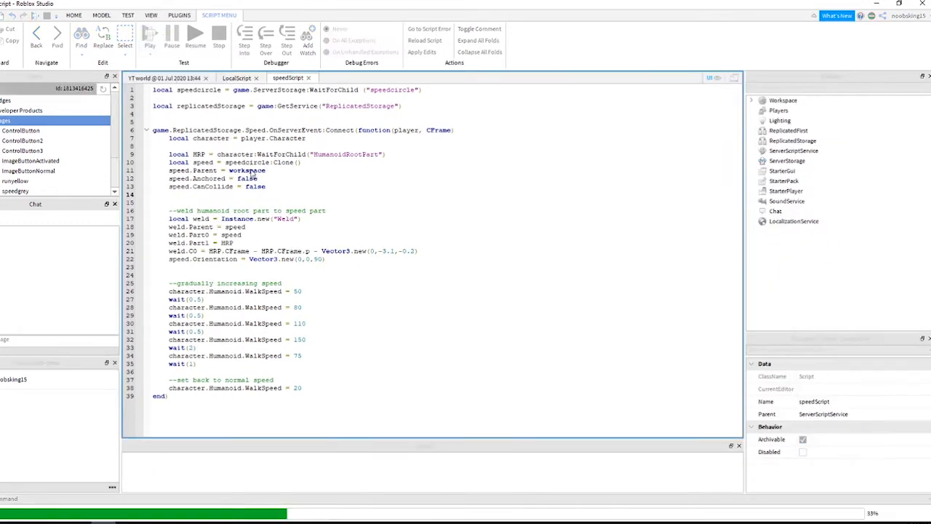
click(72, 15)
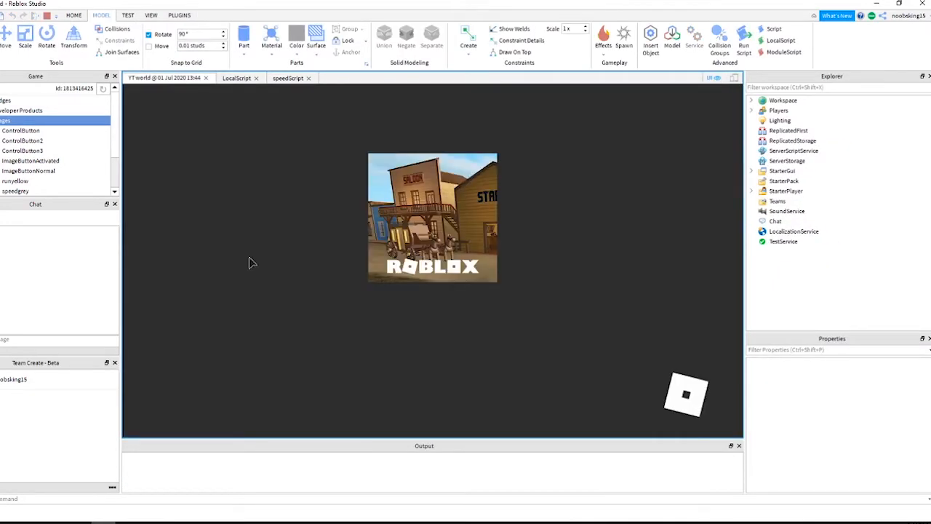
click(744, 36)
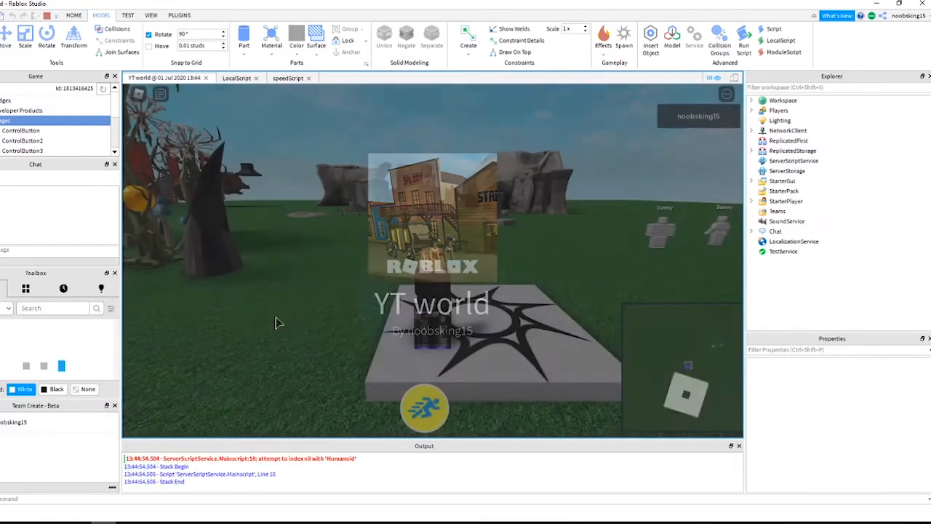
click(47, 35)
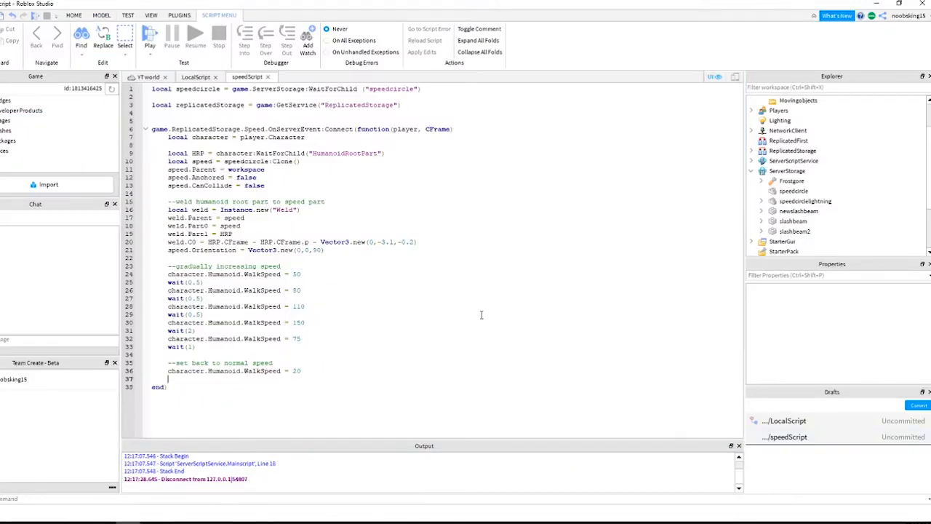
- Add speed:Destroy() after the WalkSpeed reset to 20, then test-play the boost
text(speed:Destroy()
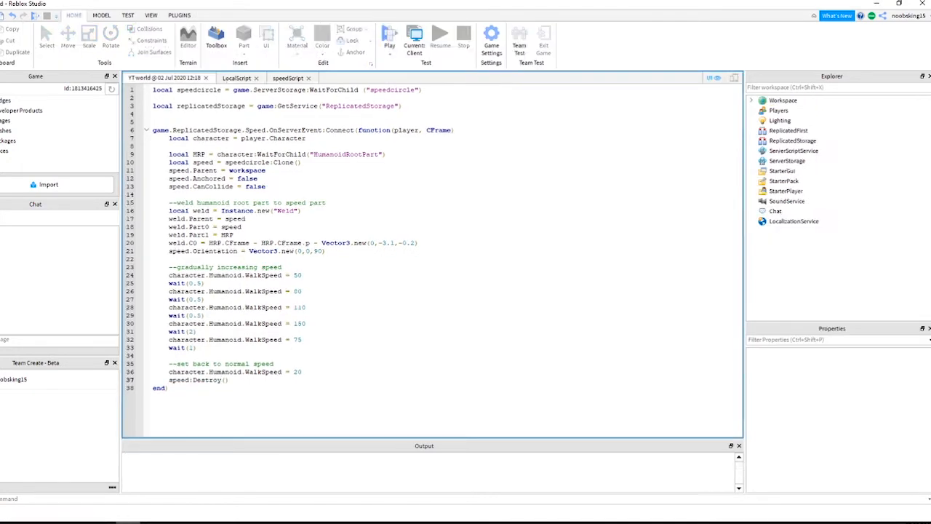
click(390, 35)
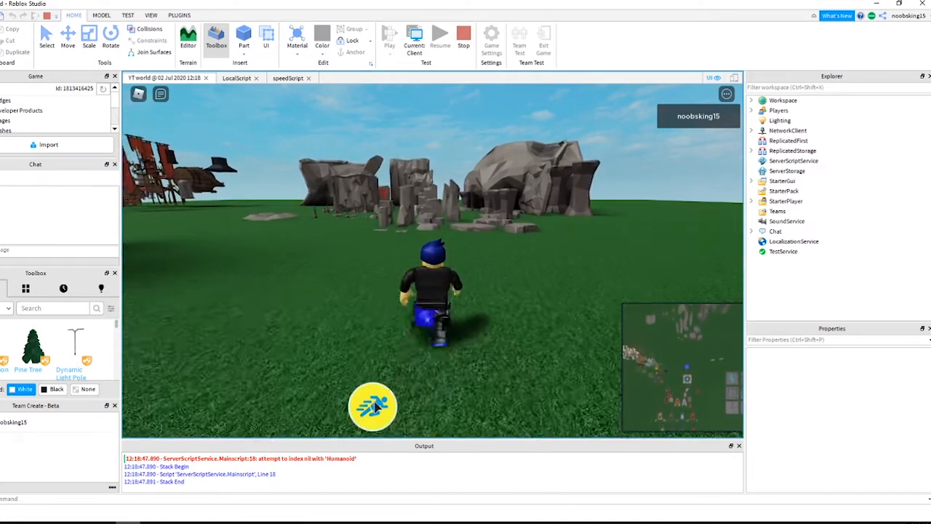
click(372, 406)
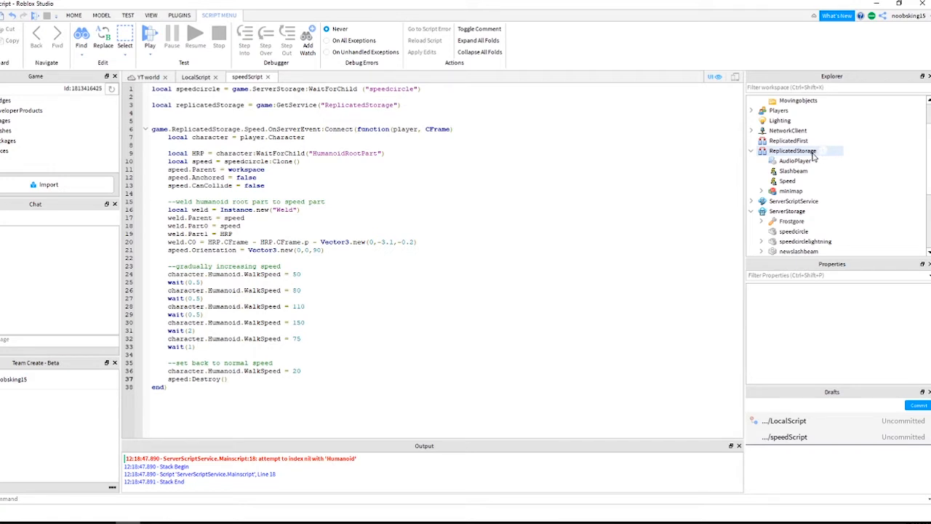
- Review AudioPlayer's preload and play functions from ReplicatedStorage, then return to speedScript
click(796, 160)
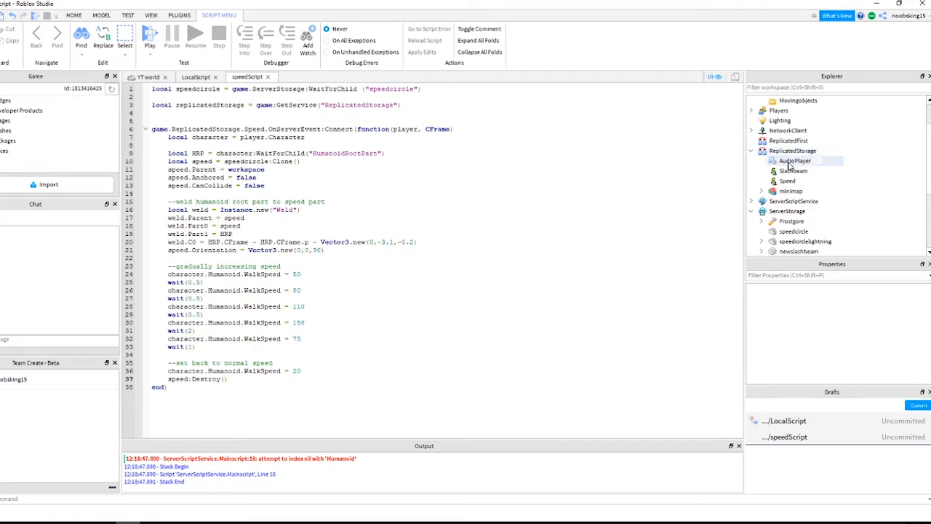
click(795, 160)
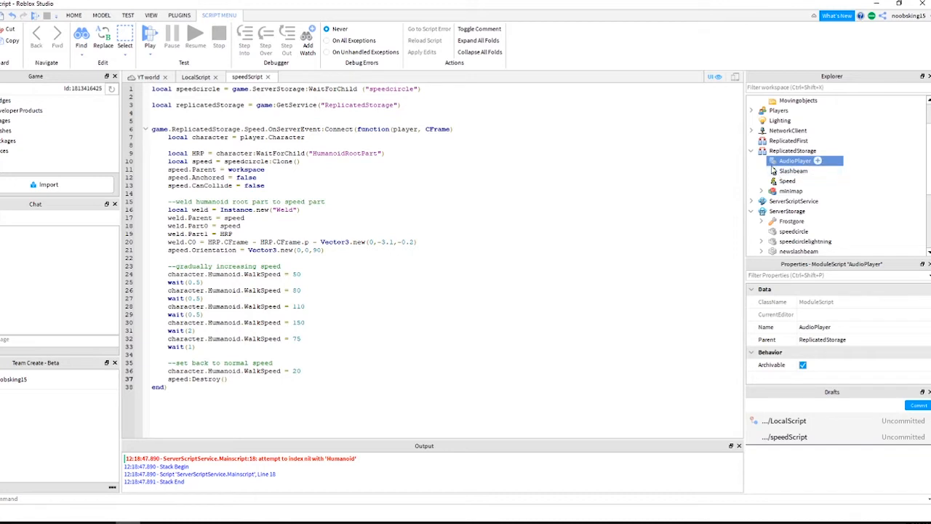
double_click(795, 160)
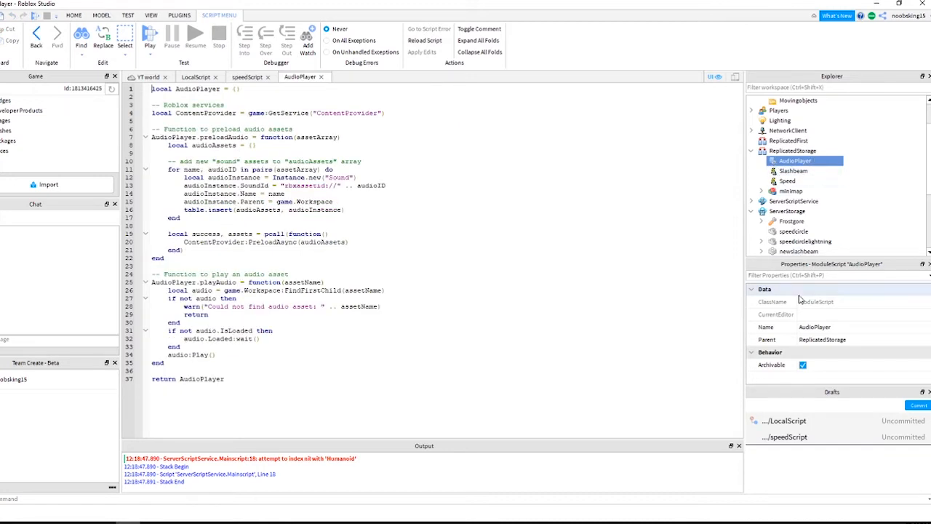
mouse_move(797, 306)
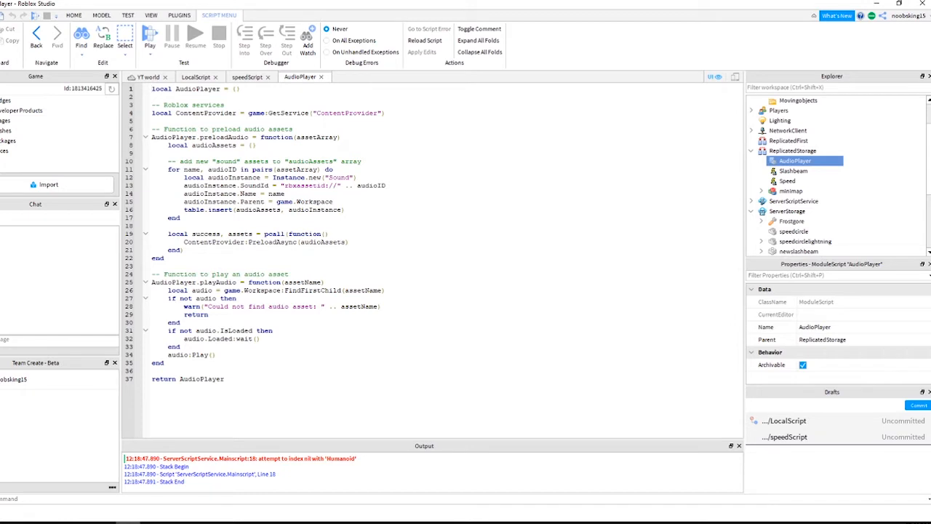
click(247, 76)
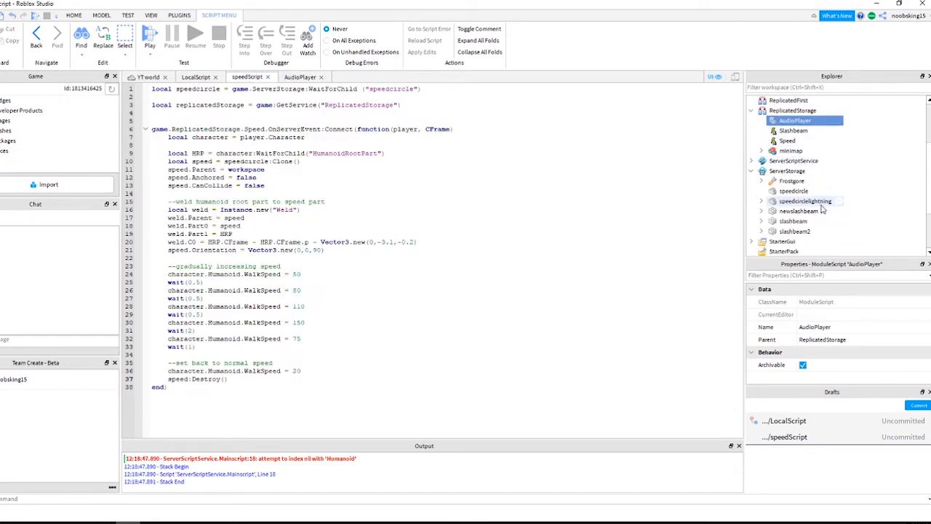
- Add an --Audio block requiring AudioPlayer and calling preloadAudio with a speed_sound entry
click(751, 160)
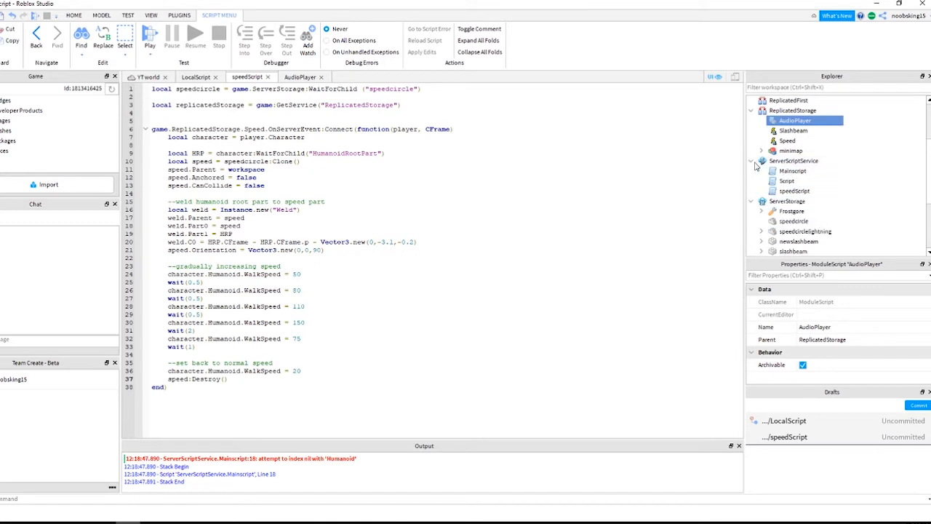
click(795, 190)
text(["speed_sound)
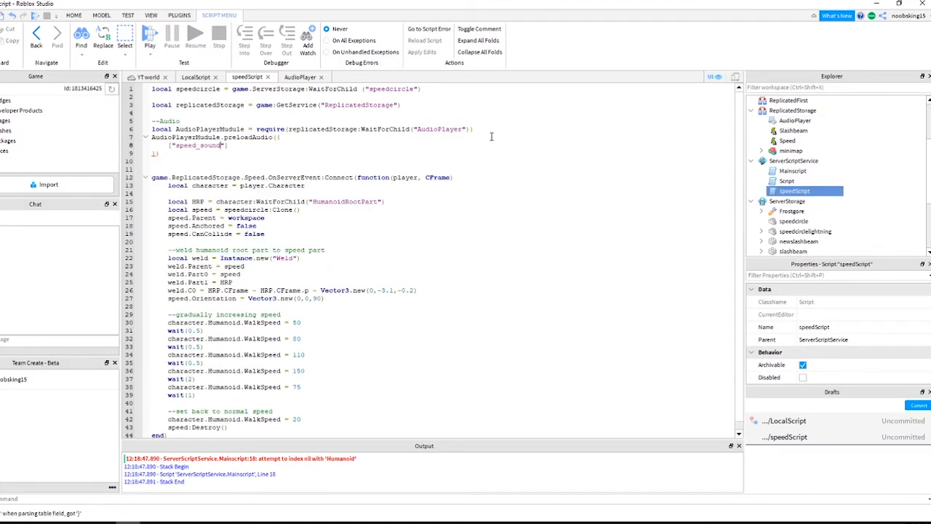
text(=)
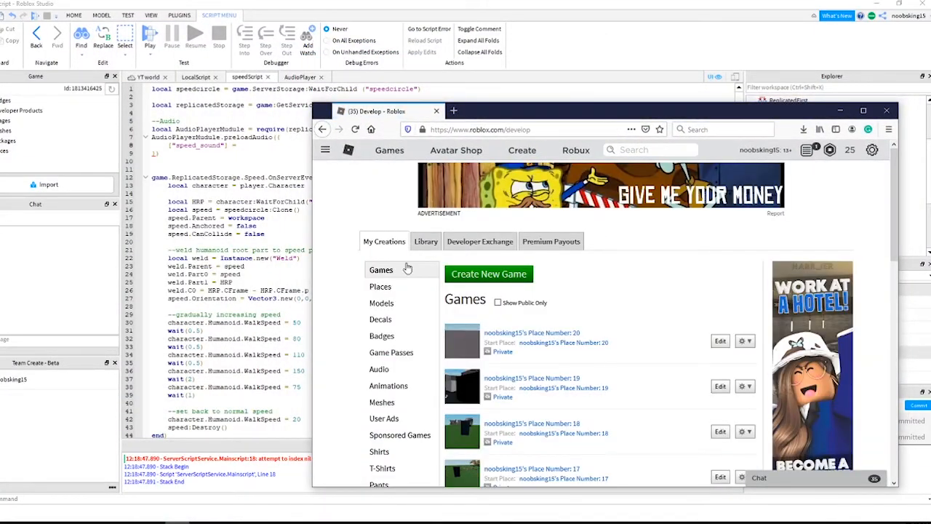
- Find the speedboost audio in Creations and copy its asset id from the address bar
click(379, 370)
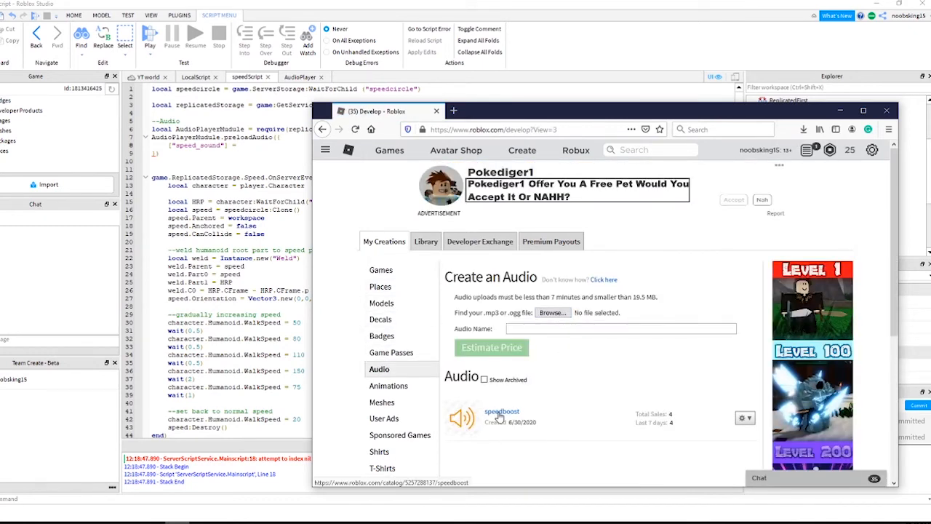
click(502, 410)
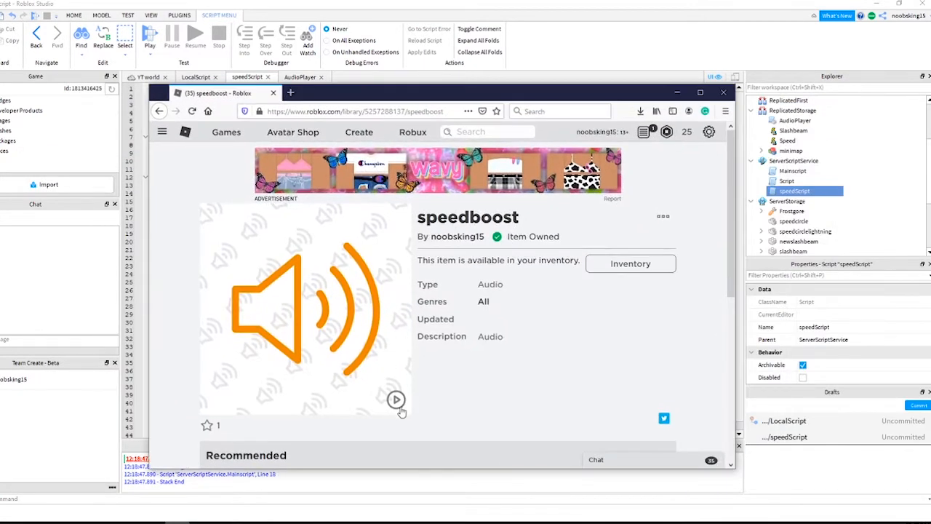
click(396, 399)
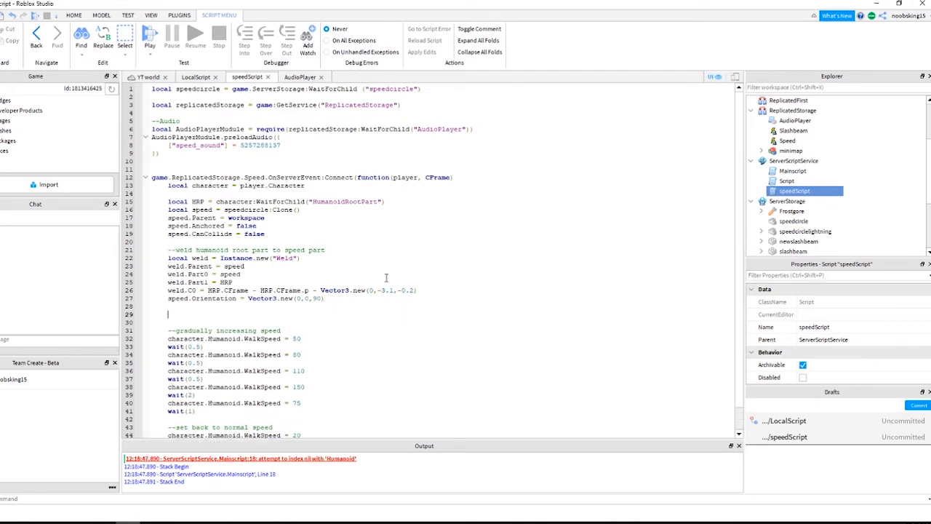
- Add a --Play Sound comment and AudioPlayerModule.playAudio call after the weld code
text(--Play Sound)
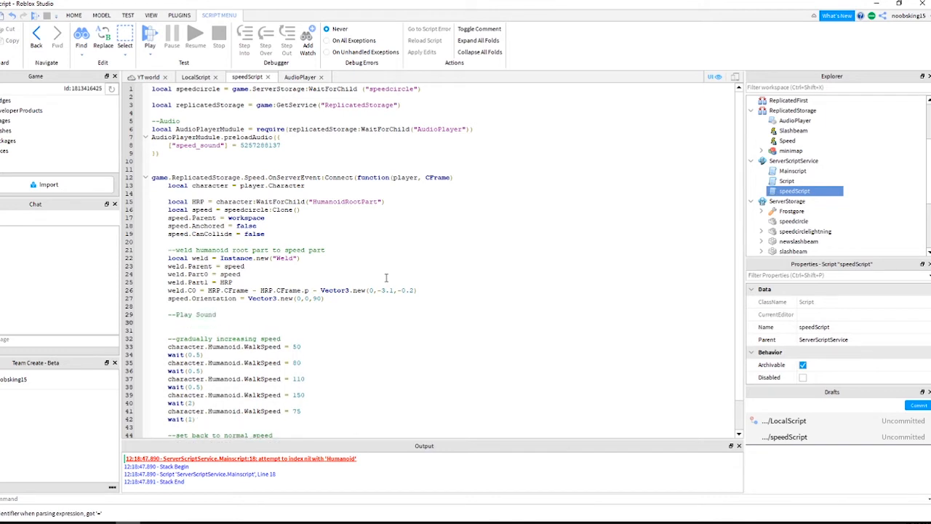
text(AudioPlayerModule)
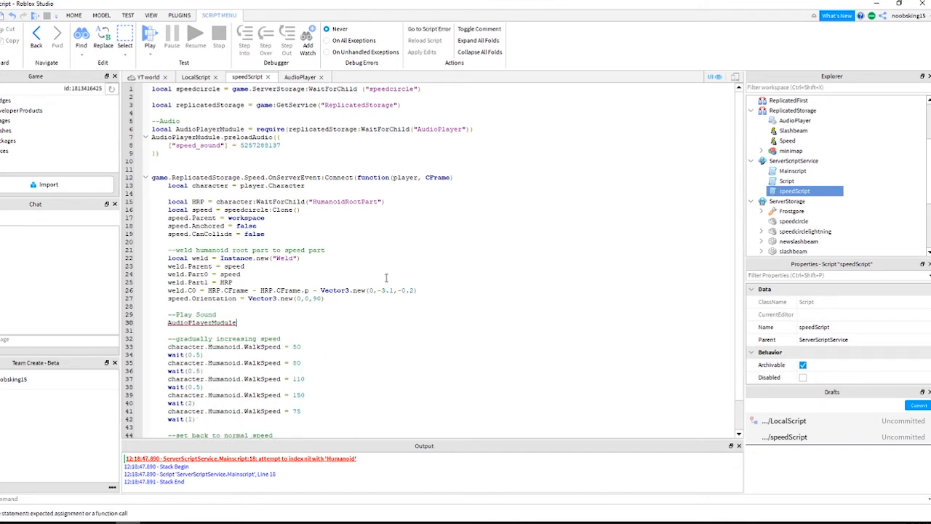
text(.play)
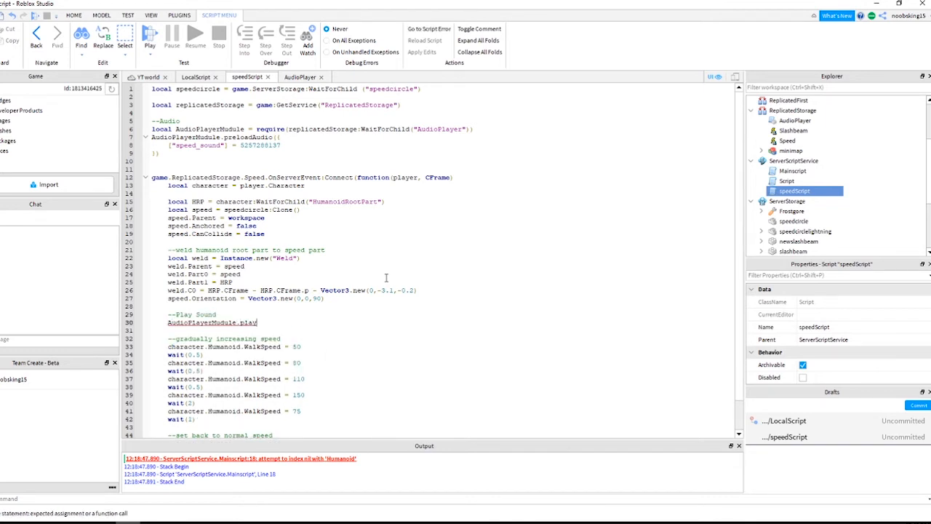
text(Audio)
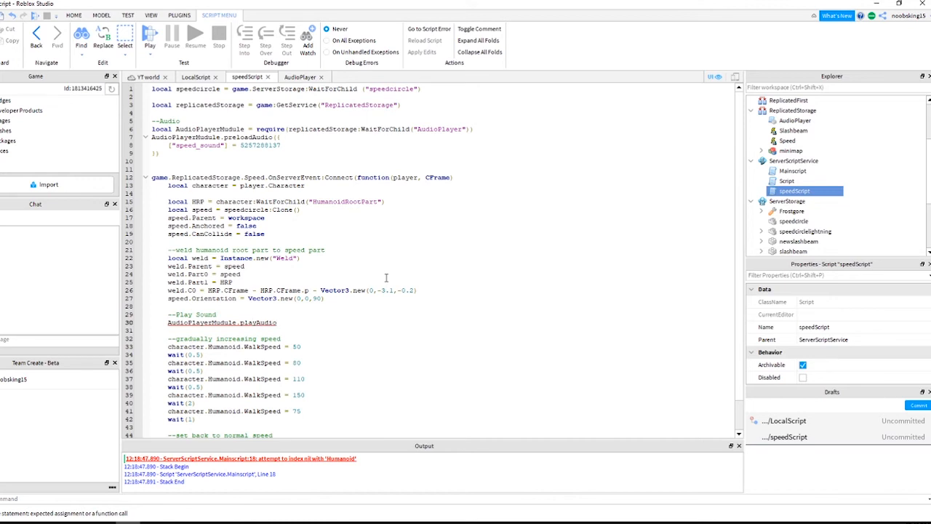